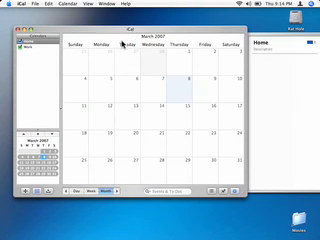
mouse_move(122, 68)
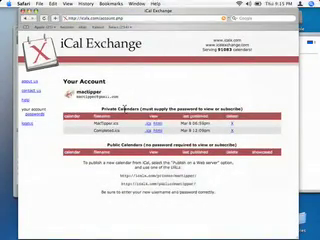
mouse_move(188, 82)
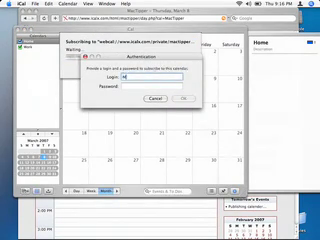
Step: Log in with the iCalX username 'MacTipper' and password so the private subscription proceeds
text(MacTipper)
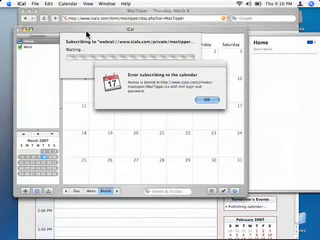
click(212, 104)
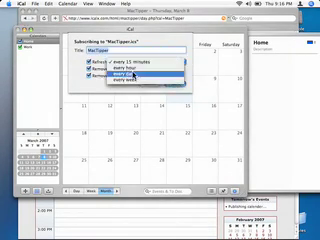
Step: Set the iCalX calendar subscription to refresh every day
click(150, 76)
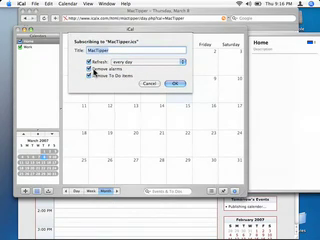